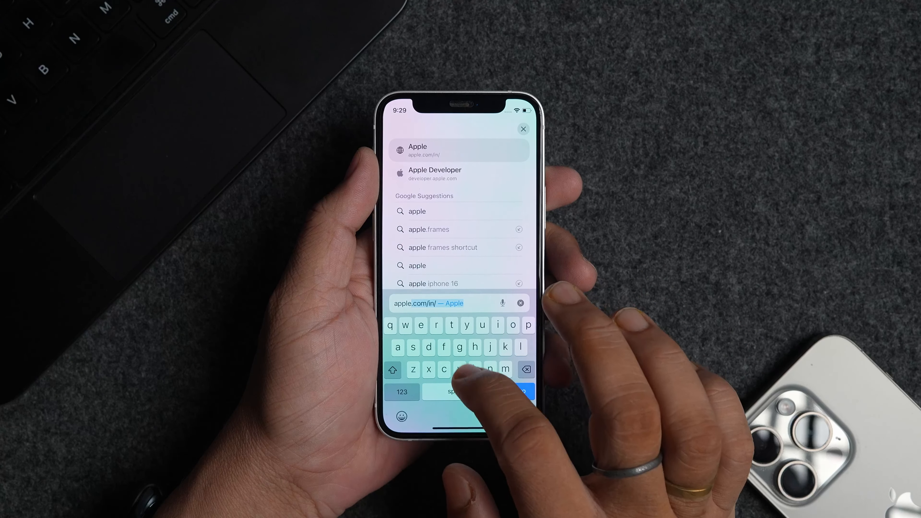
- Load developer.apple.com from the Safari address-bar suggestion
left_click(435, 174)
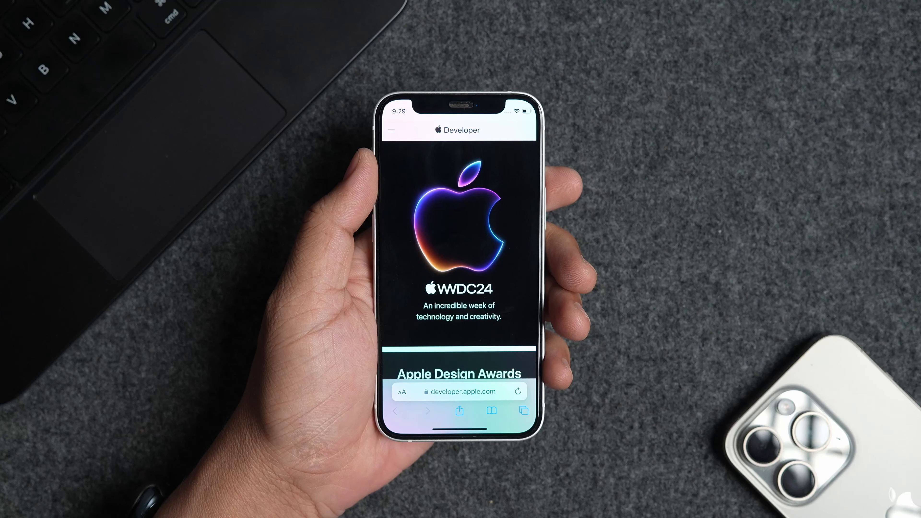
- Sign in to the Apple Developer account with the Apple ID and password
left_click(392, 130)
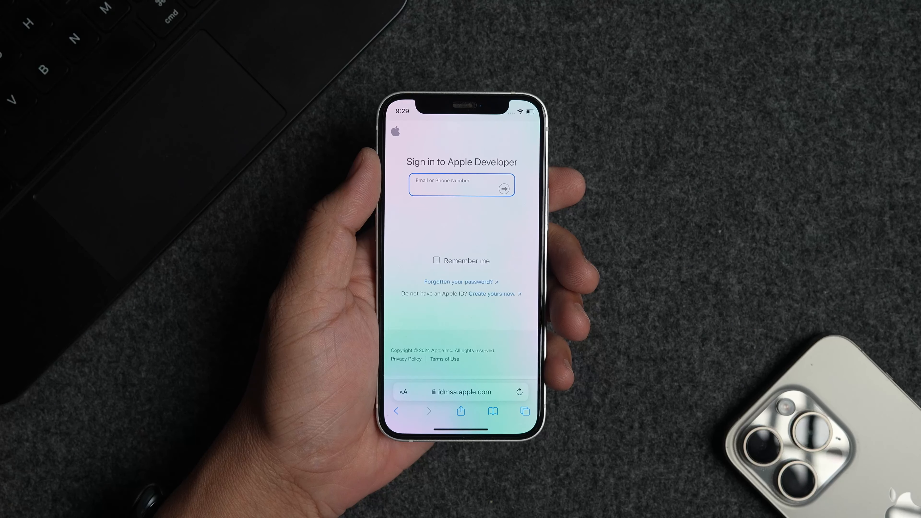
left_click(460, 186)
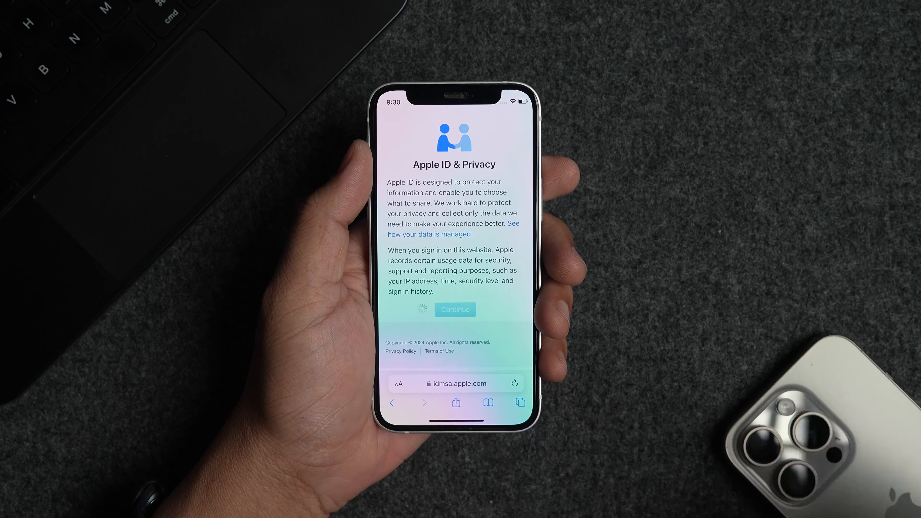
- Accept the Apple Developer Agreement with news communications left at No and submit it
left_click(455, 309)
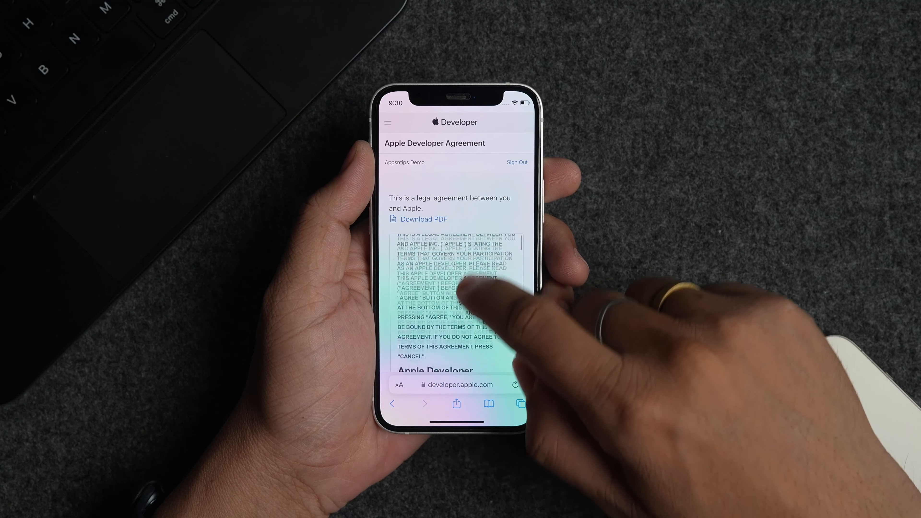
scroll("down", 3)
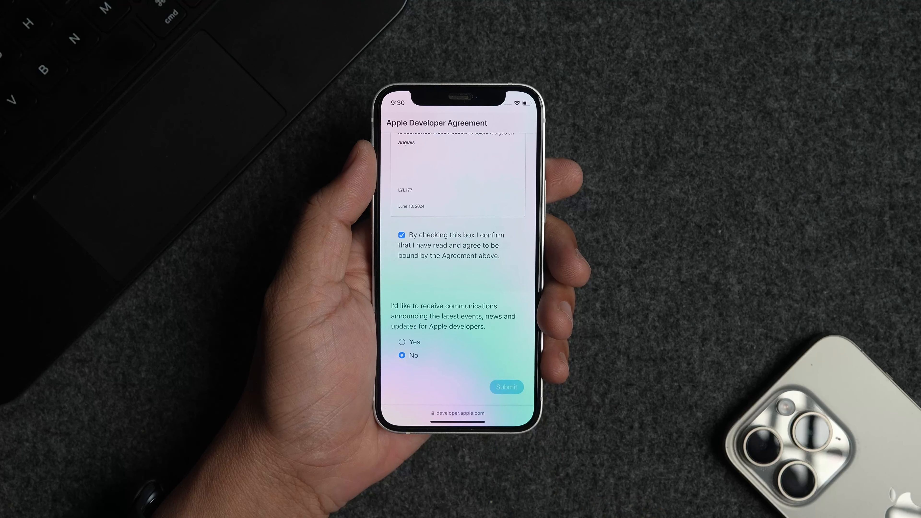
left_click(506, 388)
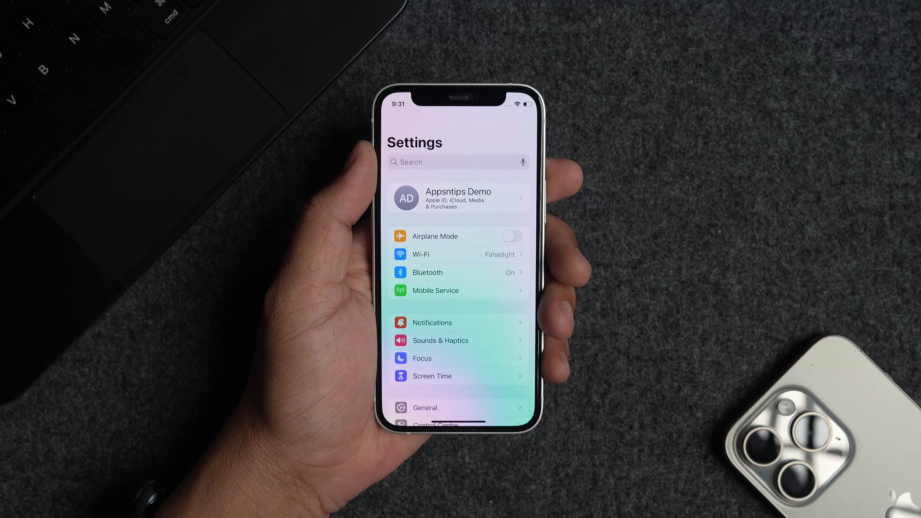
- Choose iOS 18 Developer Beta under Software Update so the iOS 18 Beta is offered
left_click(424, 407)
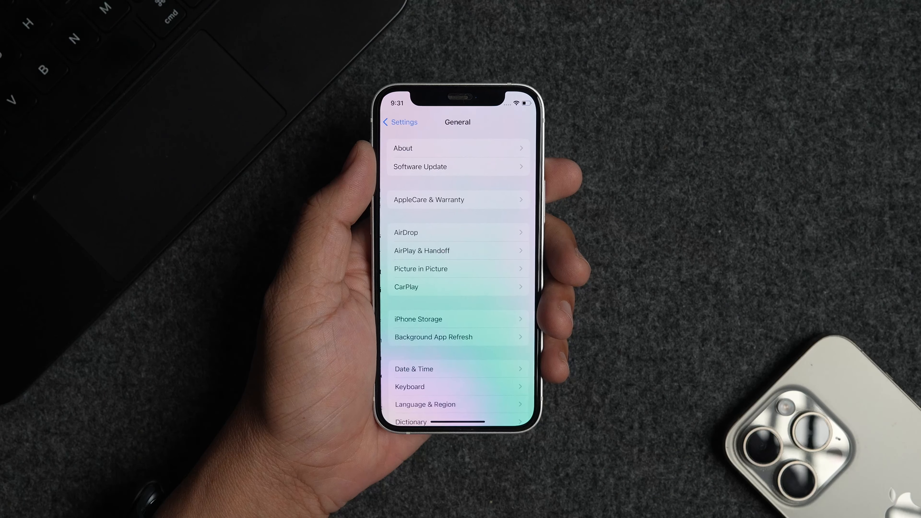
left_click(419, 167)
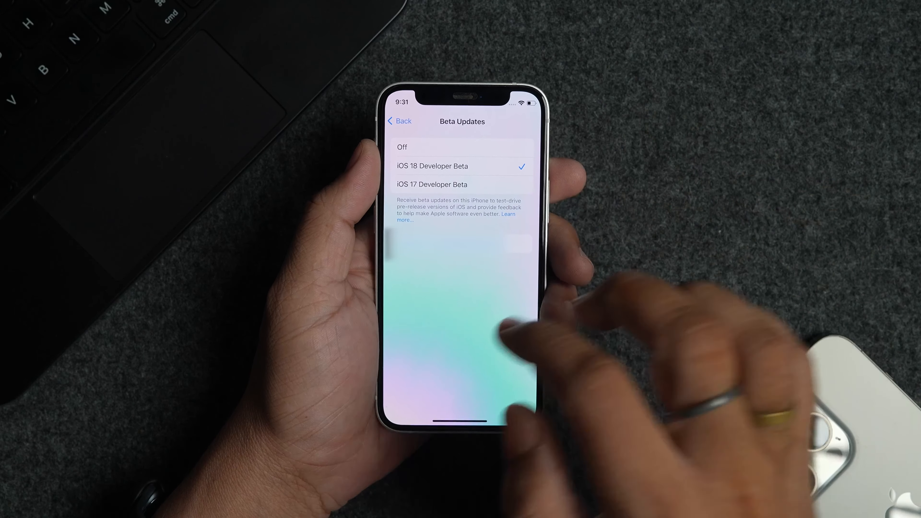
left_click(399, 122)
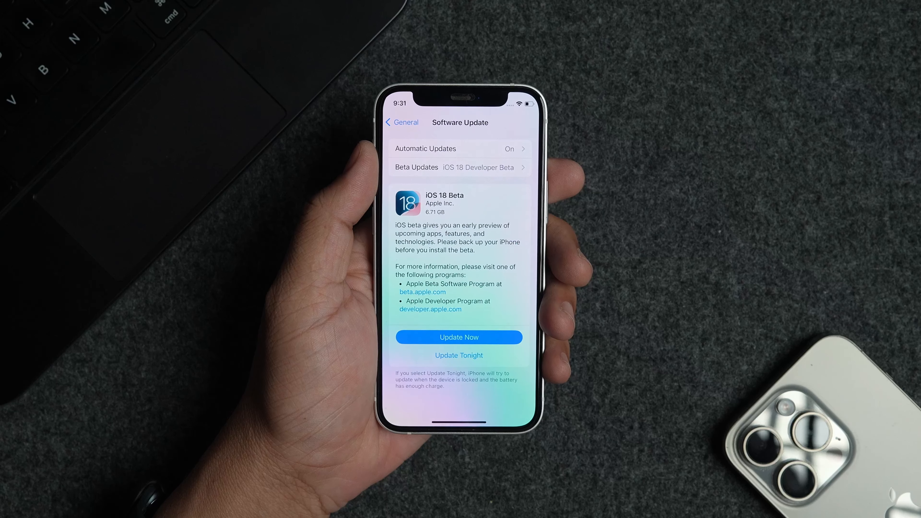